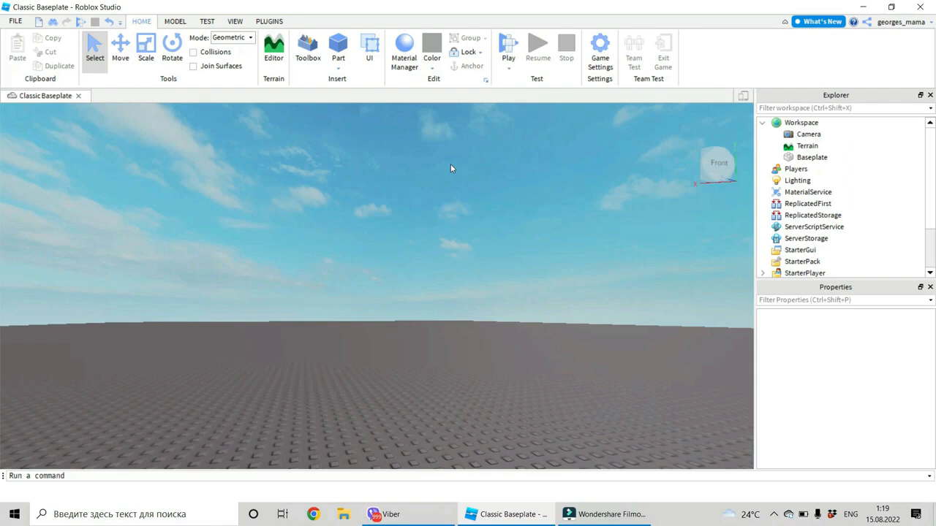
mouse_move(563, 177)
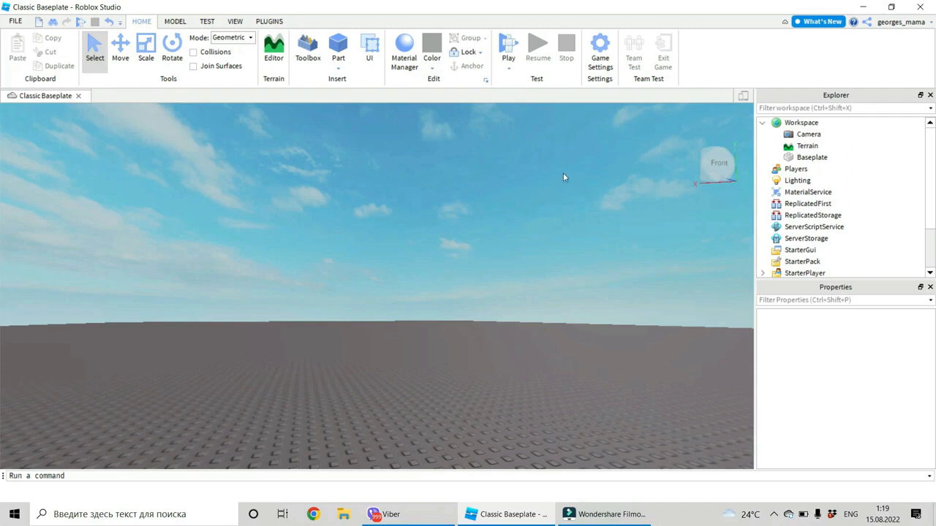
Insert the Text Sign model from a Toolbox Models search for 'text'.
left_click(307, 51)
type("te")
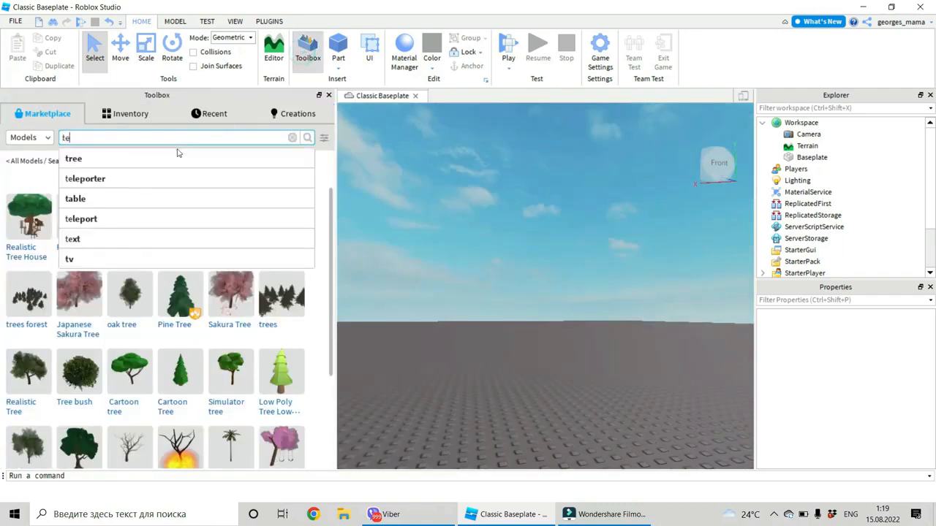
left_click(73, 239)
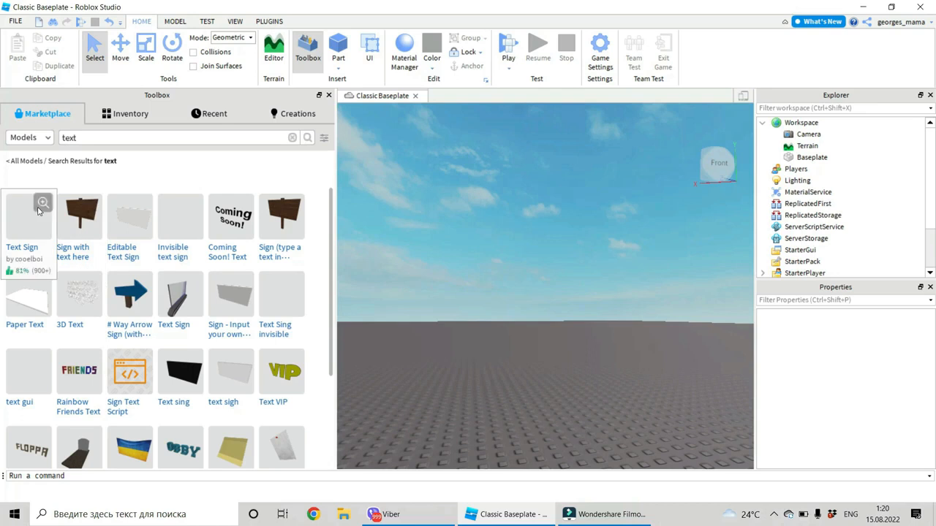
left_click(28, 215)
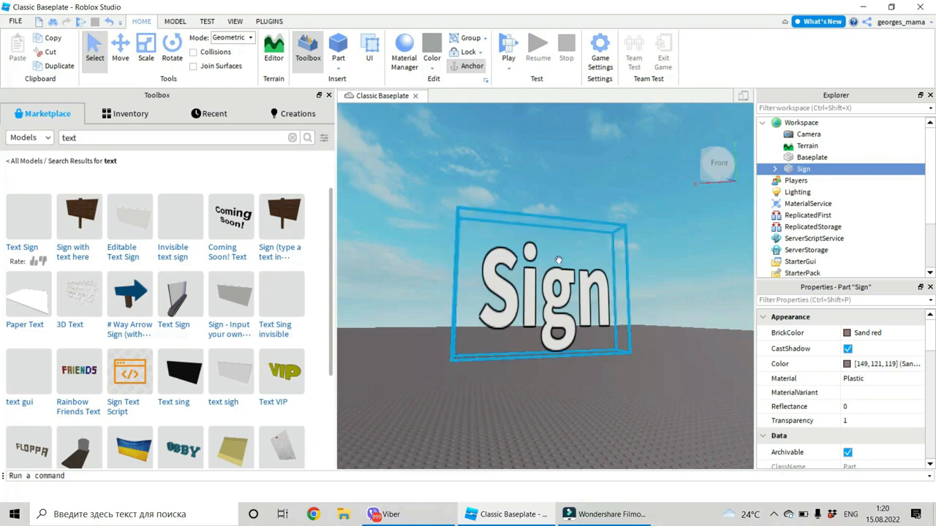
Activate the Scale tool on the selected Sign part.
left_click(145, 48)
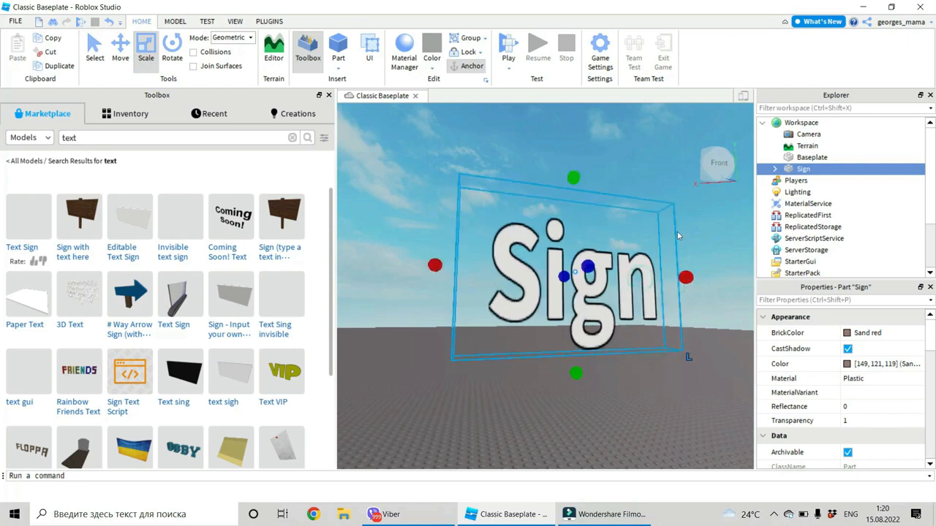
mouse_move(841, 169)
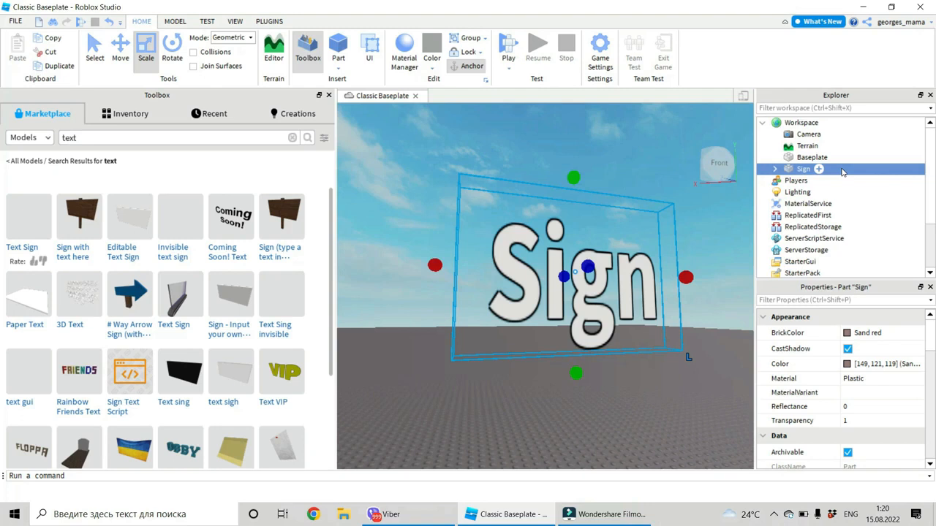
Expand Sign and SurfaceGui in Explorer and select the SIGN TextLabel.
left_click(796, 191)
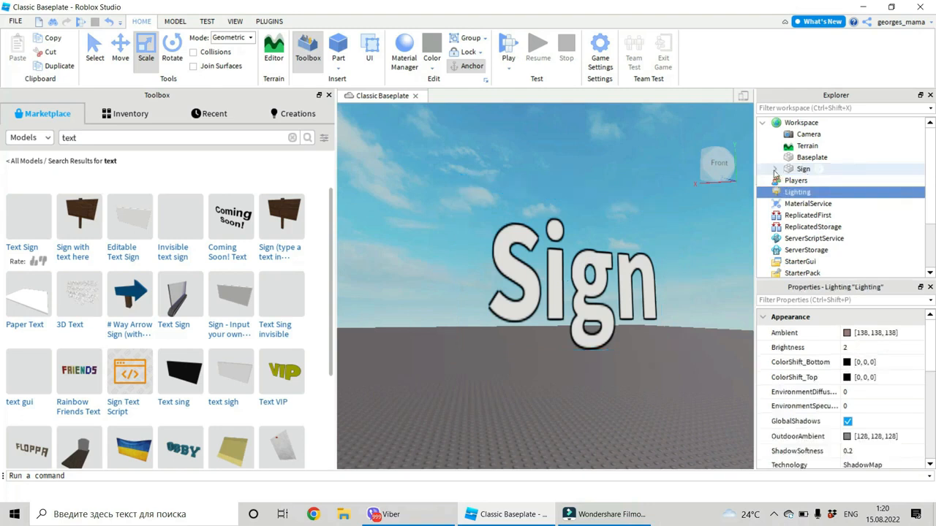
left_click(775, 169)
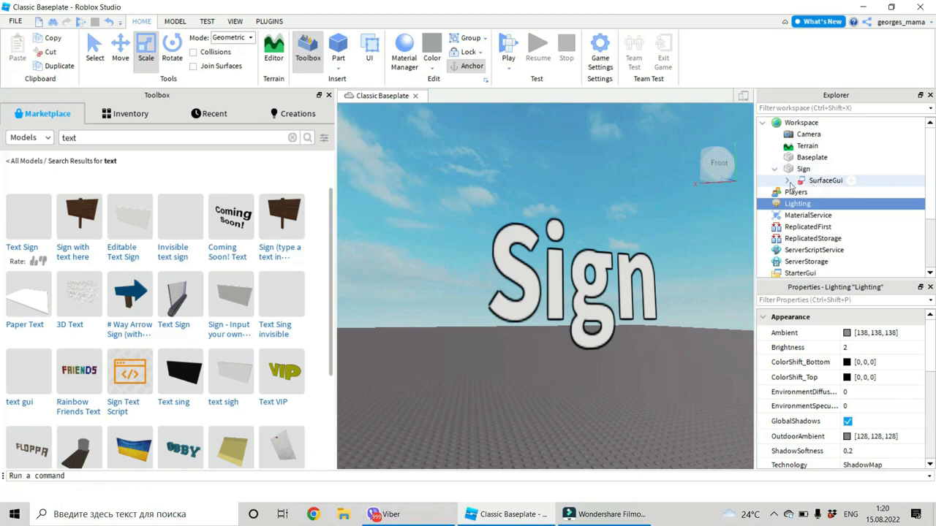
left_click(789, 181)
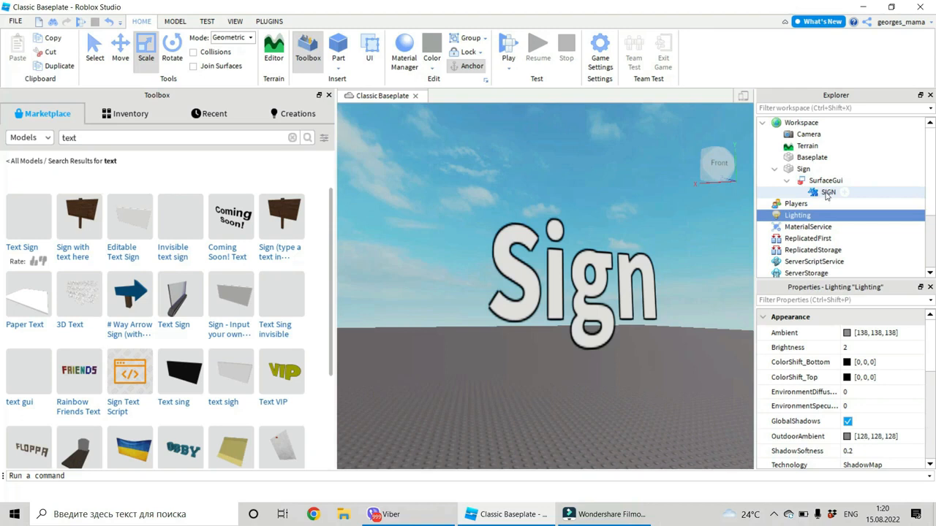
left_click(829, 191)
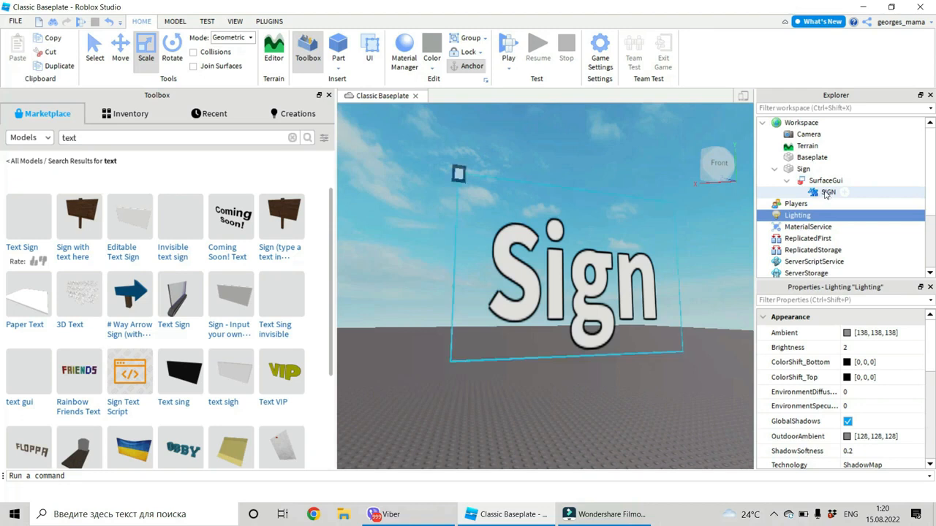
left_click(828, 192)
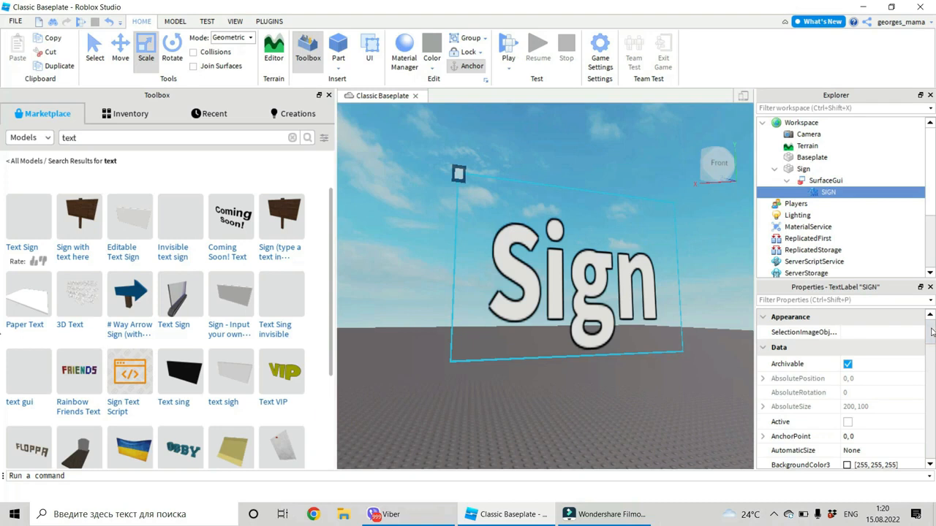
Change the SIGN label's Text property from 'Sign' to 'my game'.
scroll("down", 3)
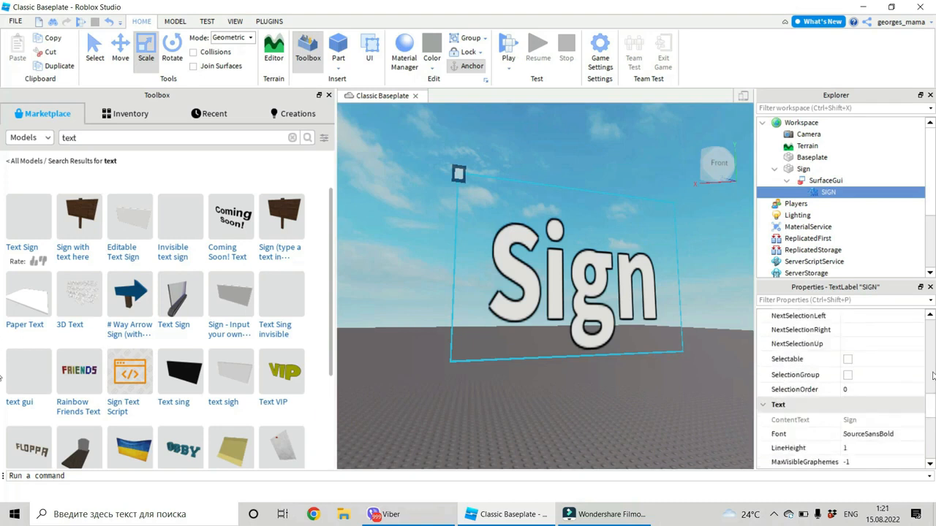
scroll("down", 3)
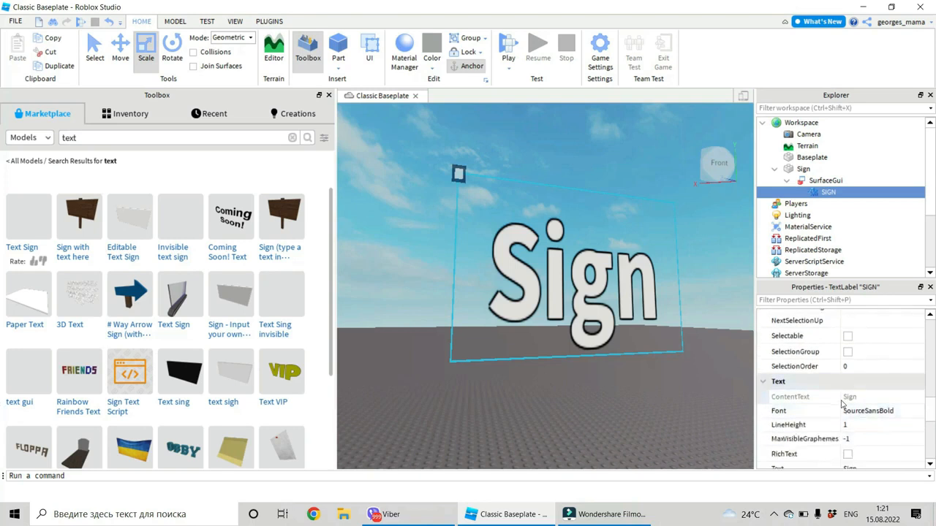
scroll("down", 3)
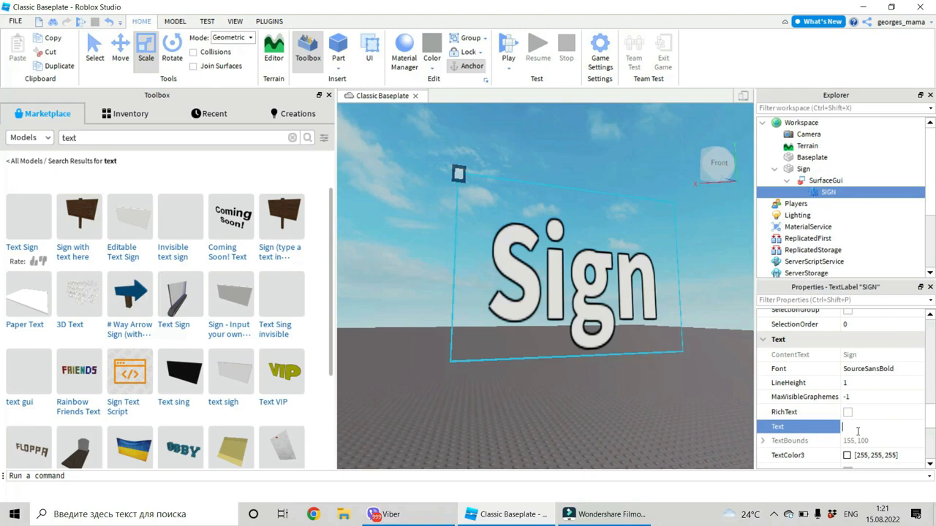
type("my game")
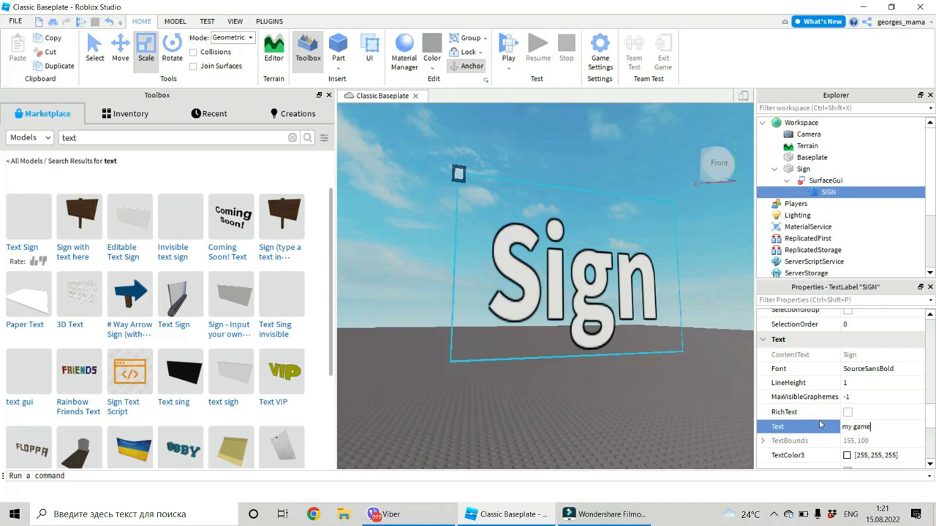
key("Return")
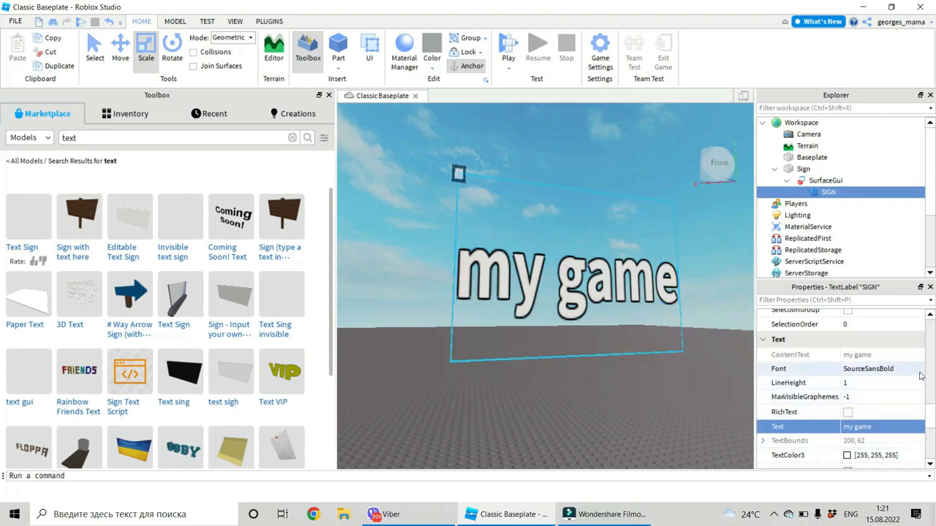
Set the label's TextColor3 to purple in the Select Color dialog.
scroll("up", 3)
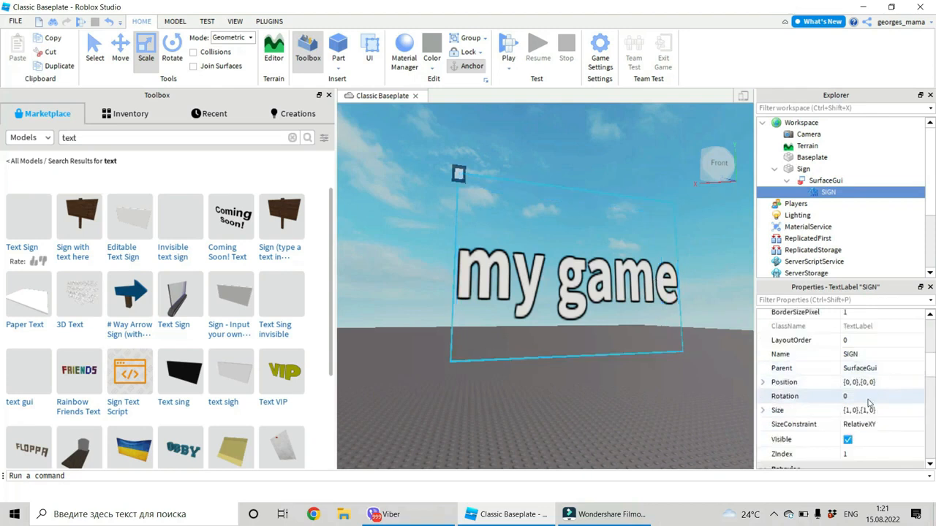
scroll("down", 3)
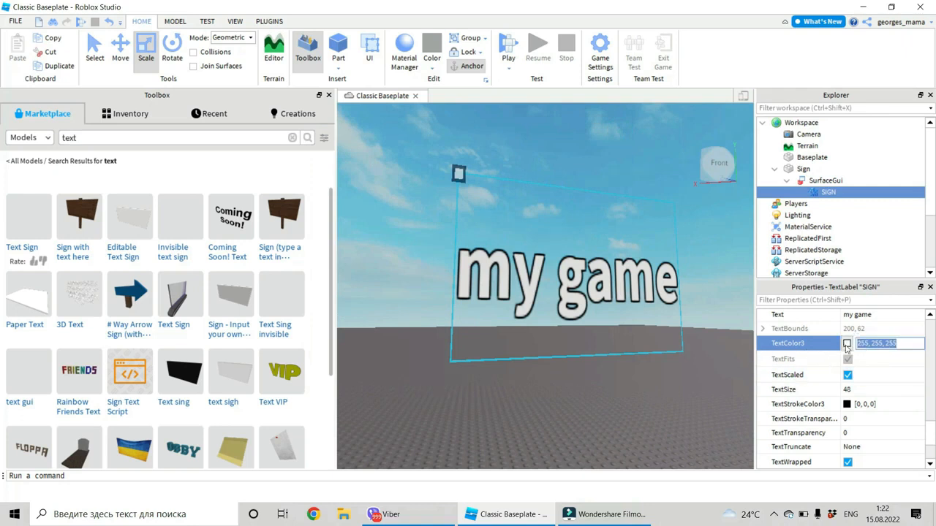
left_click(846, 343)
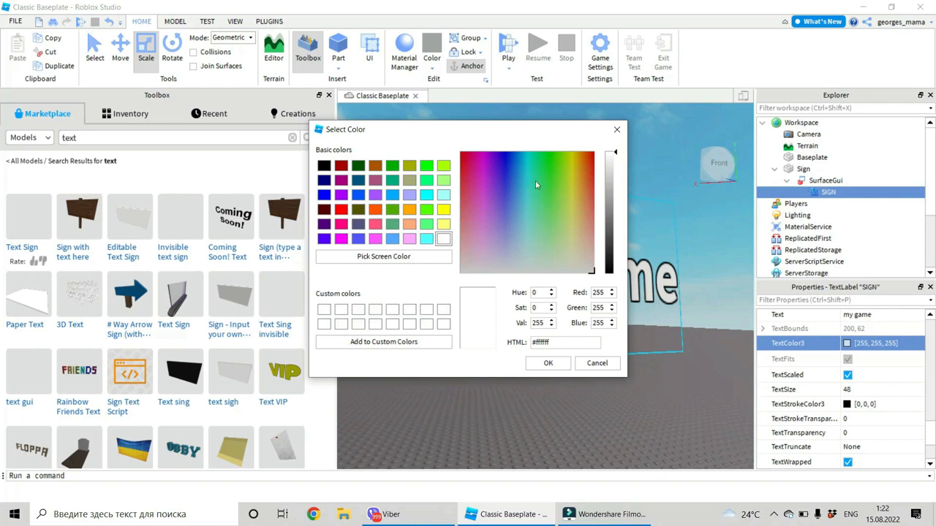
left_click(500, 186)
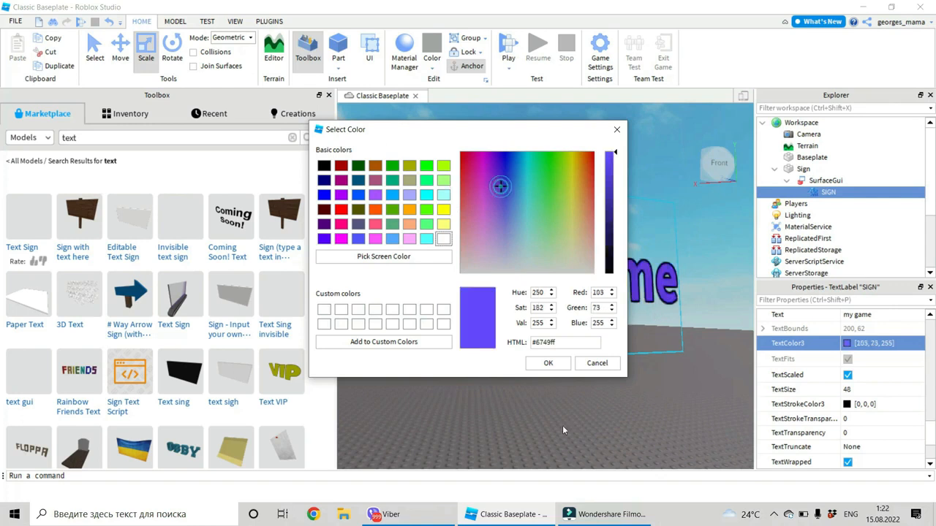
left_click(548, 363)
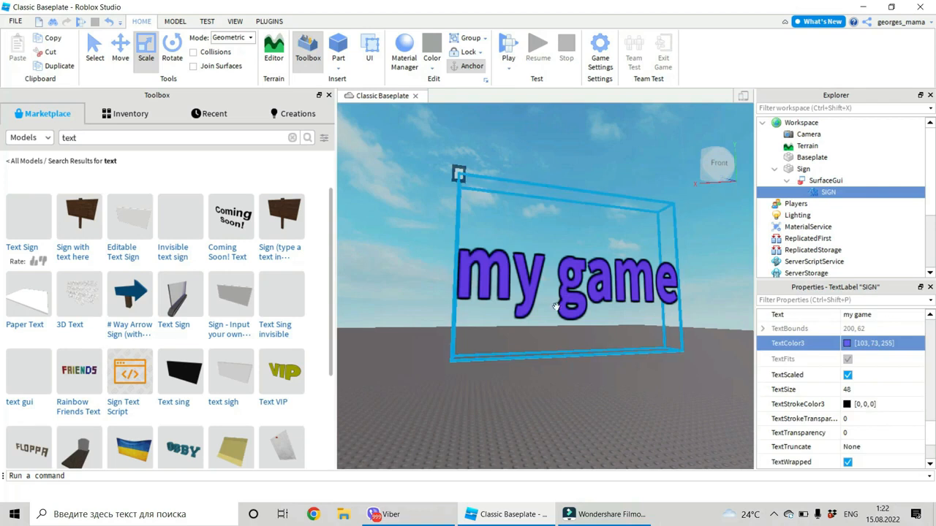
Select the Sign part, tilt it diagonally with Rotate, then deselect it.
left_click(802, 168)
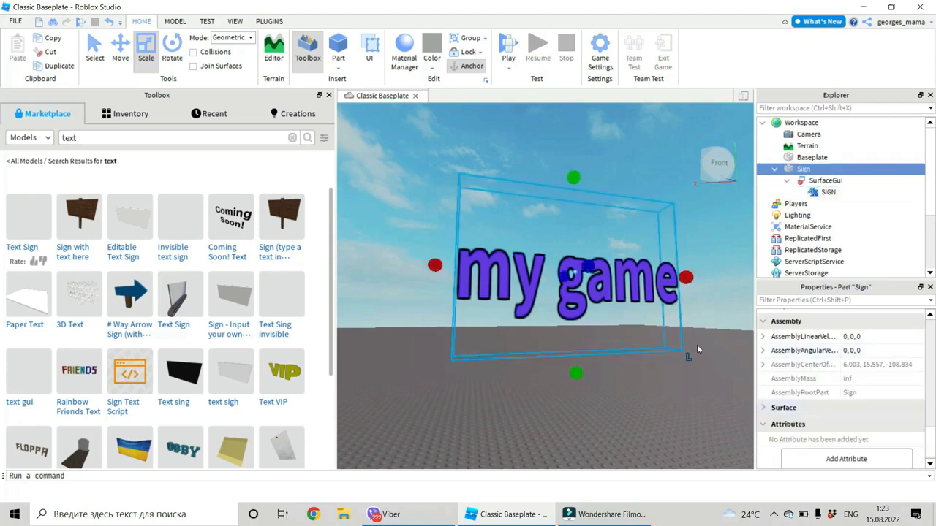
mouse_move(431, 251)
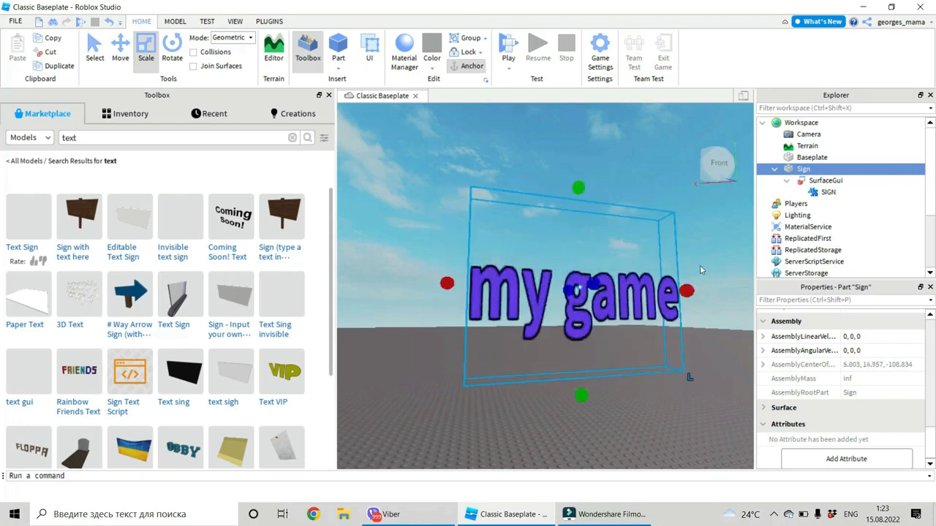
left_click(172, 44)
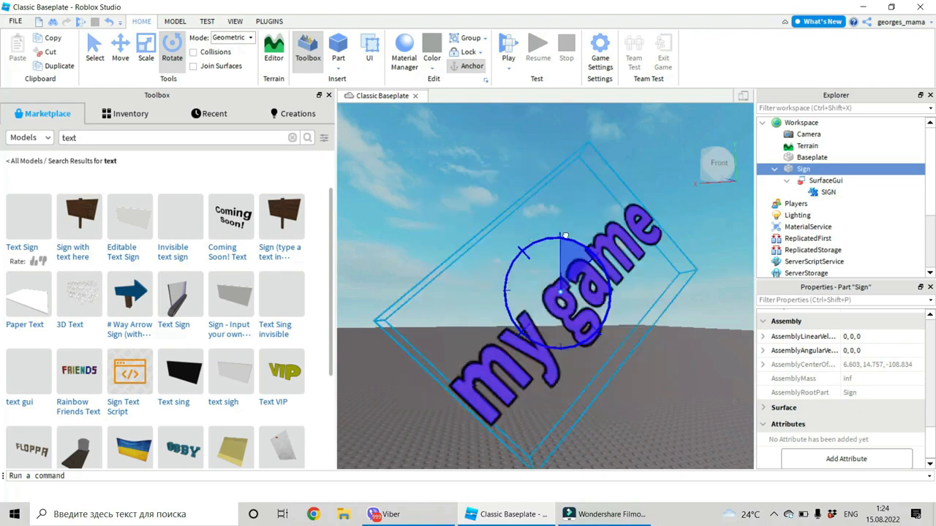
left_click(490, 161)
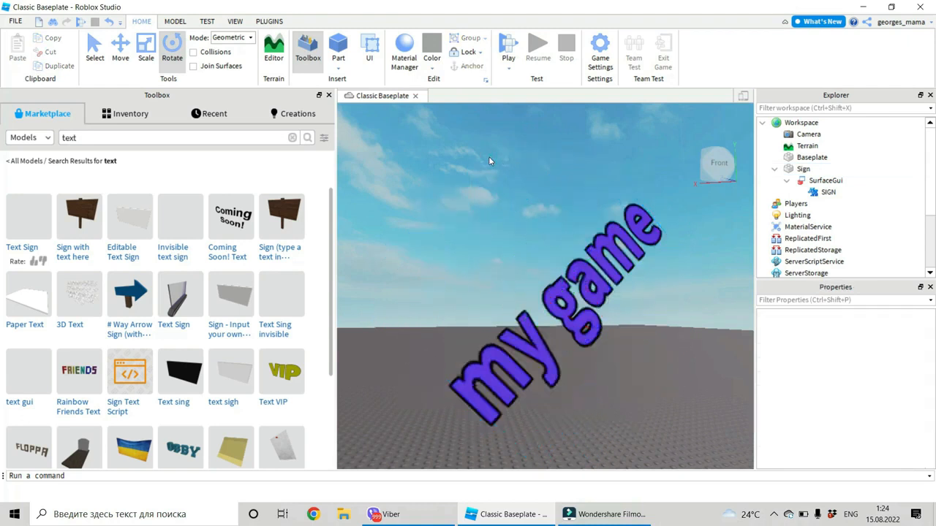